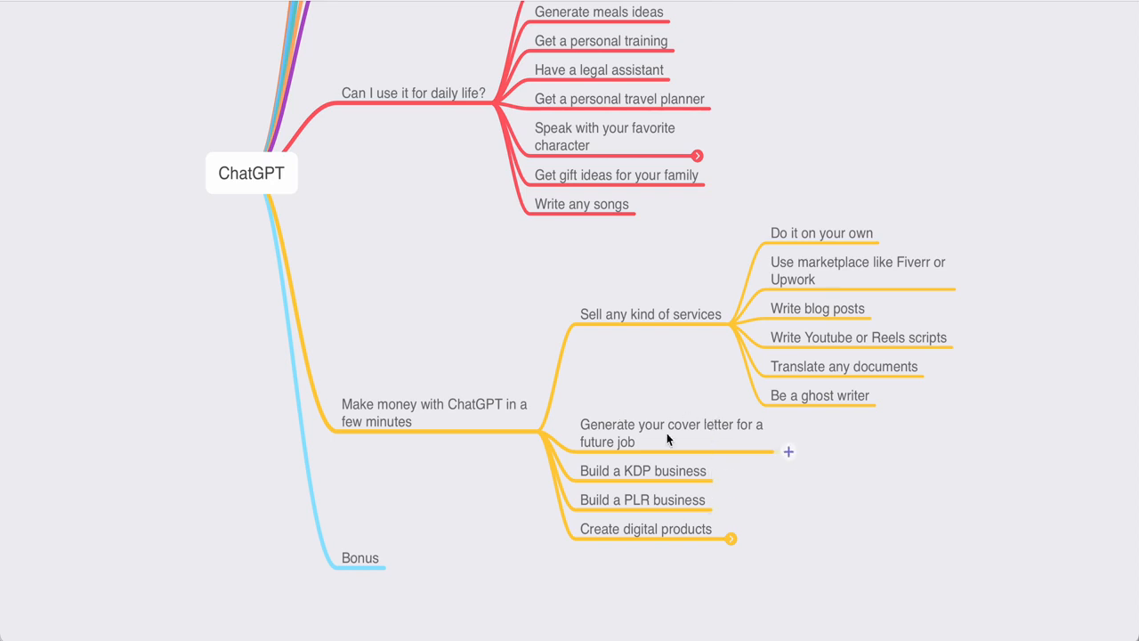
- Expand the Create digital products node to show its Systeme io/Gumroad and Etsy sub-ideas
left_click(671, 434)
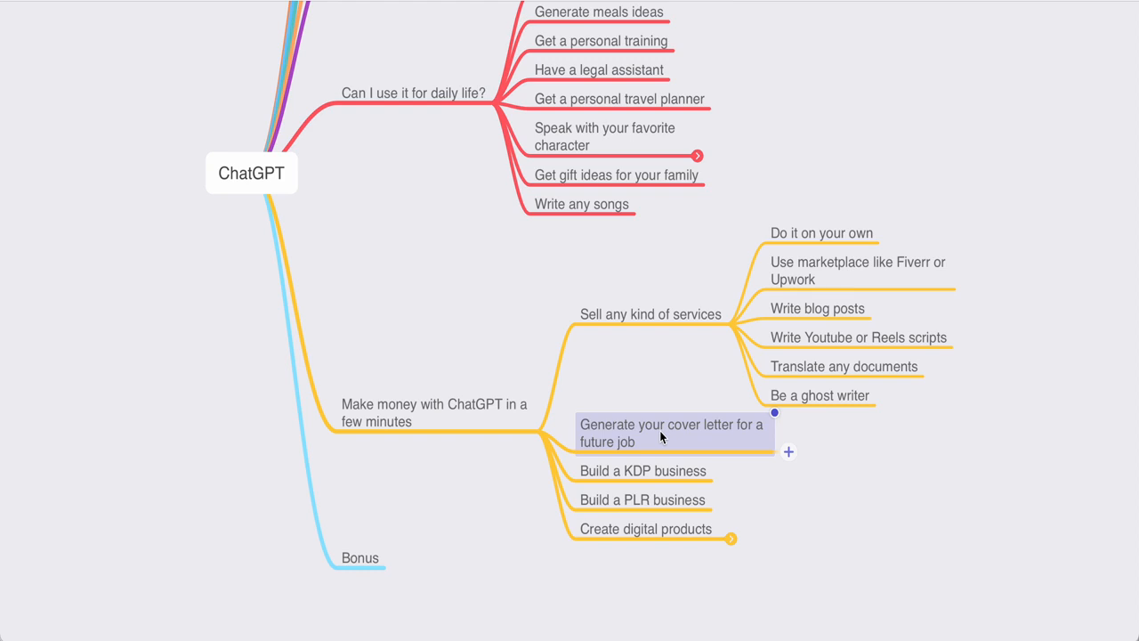
mouse_move(630, 472)
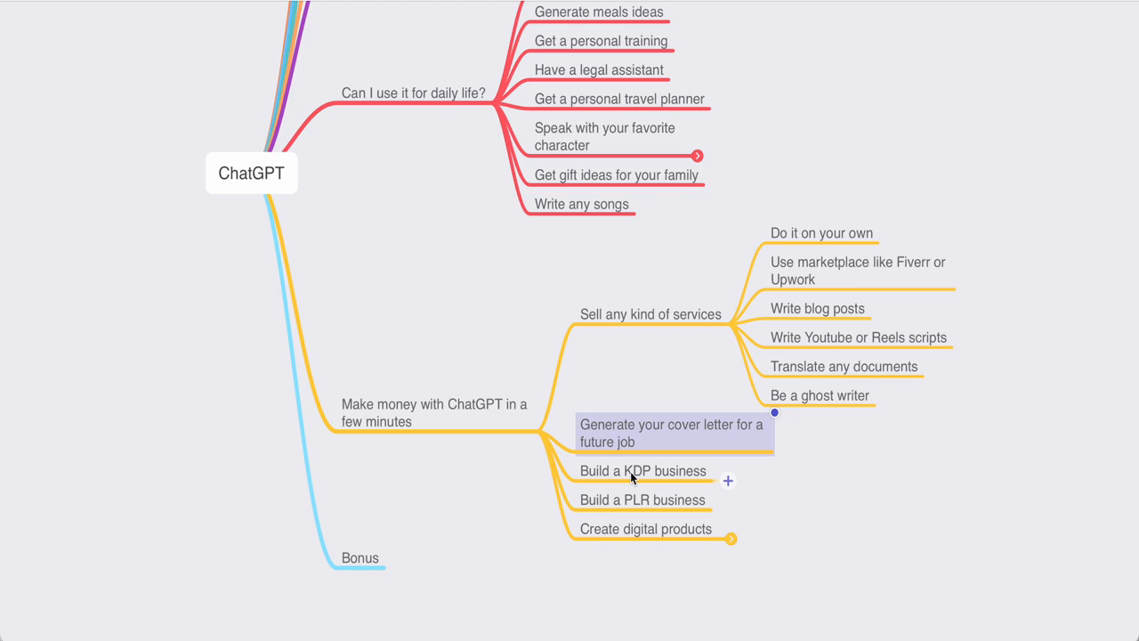
mouse_move(674, 500)
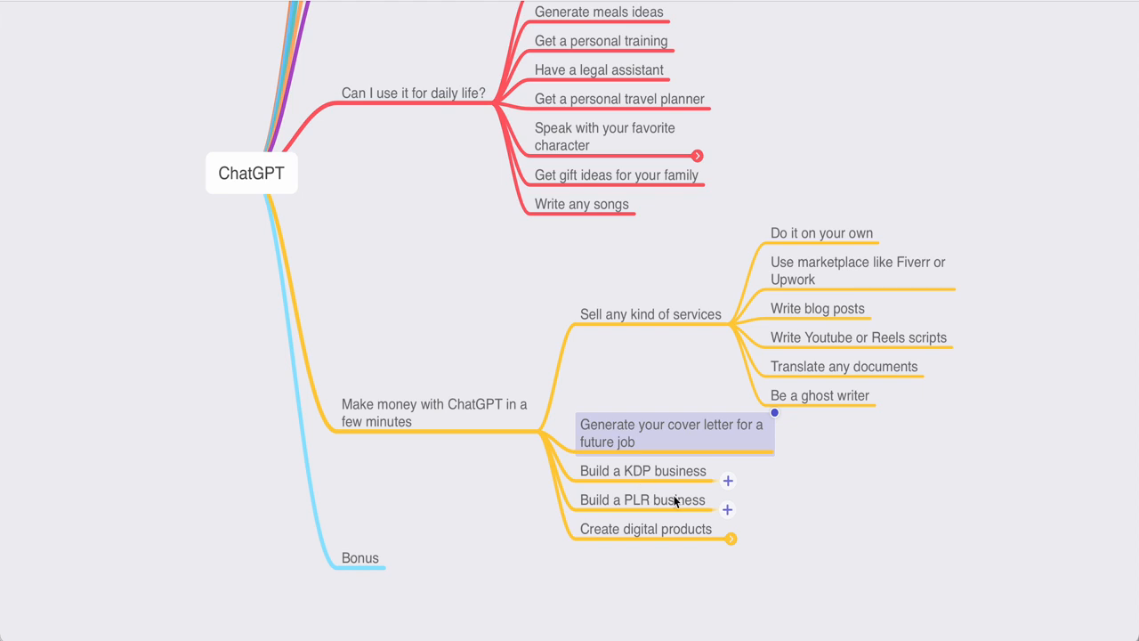
mouse_move(636, 504)
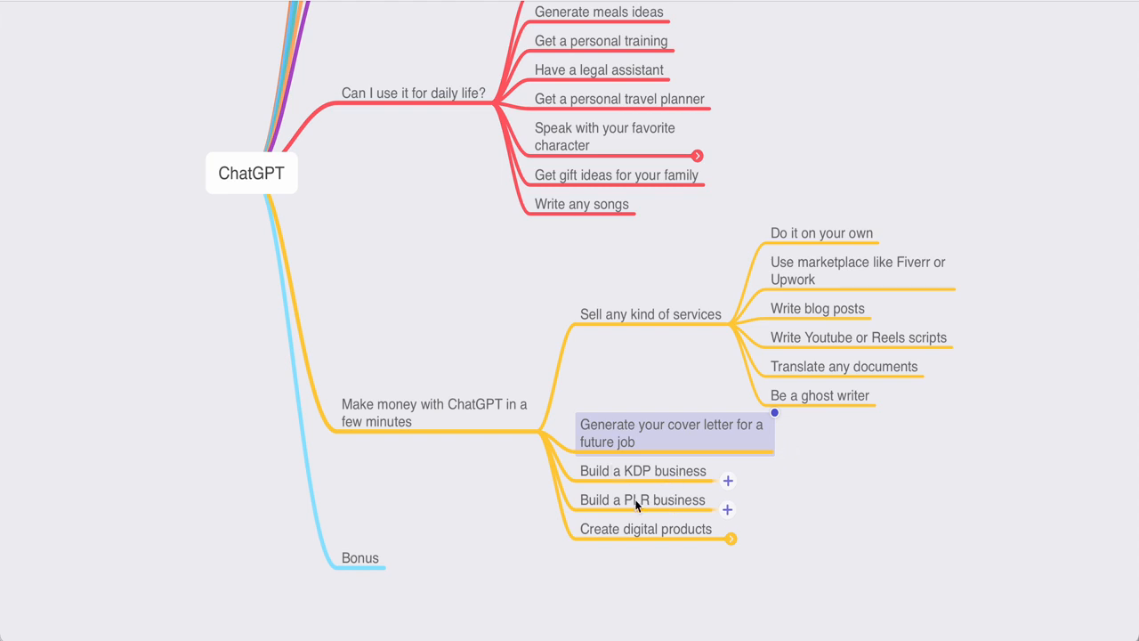
mouse_move(633, 505)
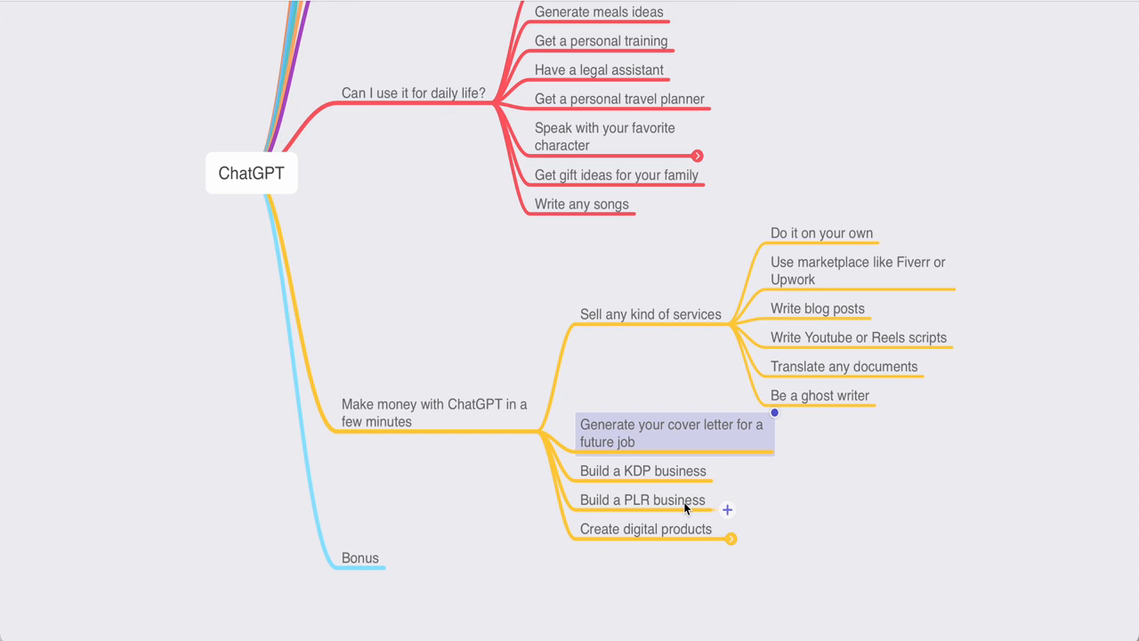
mouse_move(644, 524)
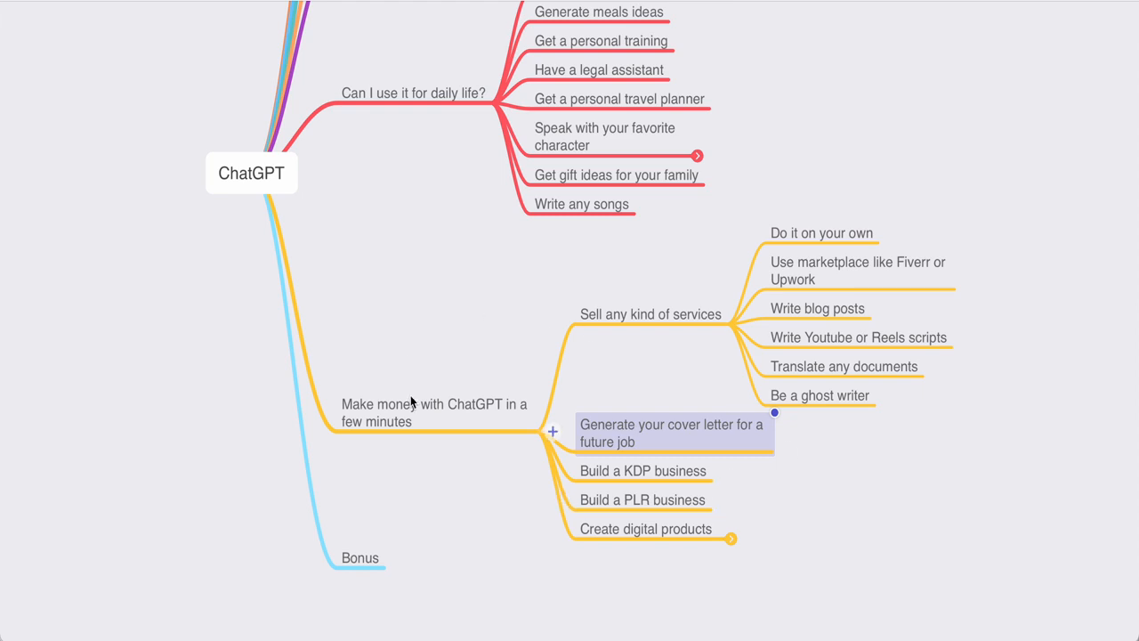
mouse_move(611, 549)
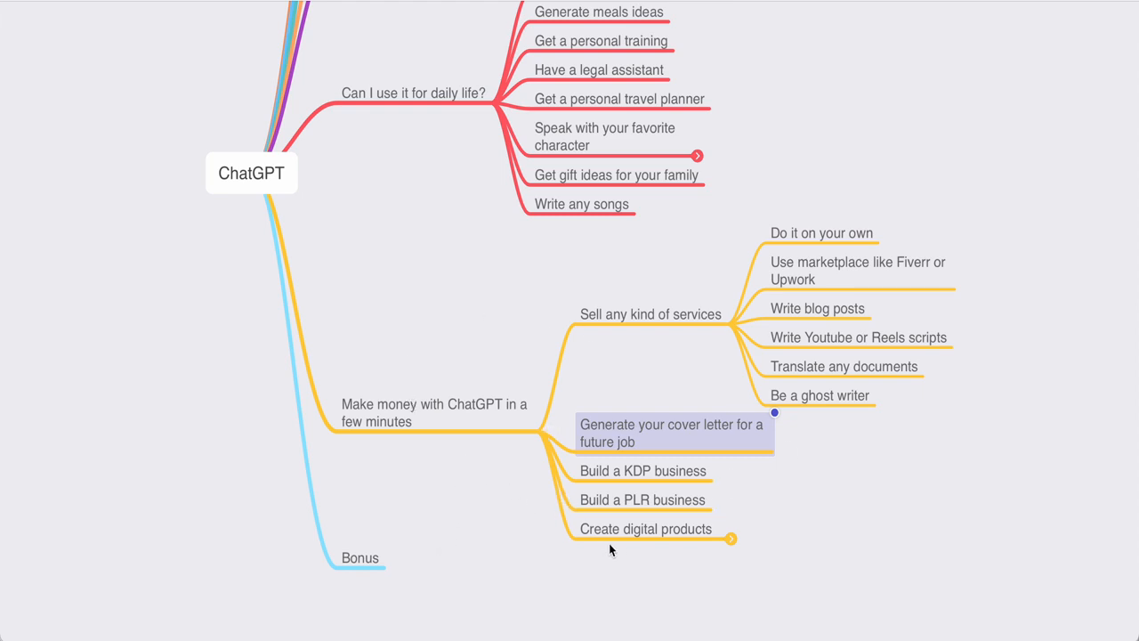
left_click(645, 528)
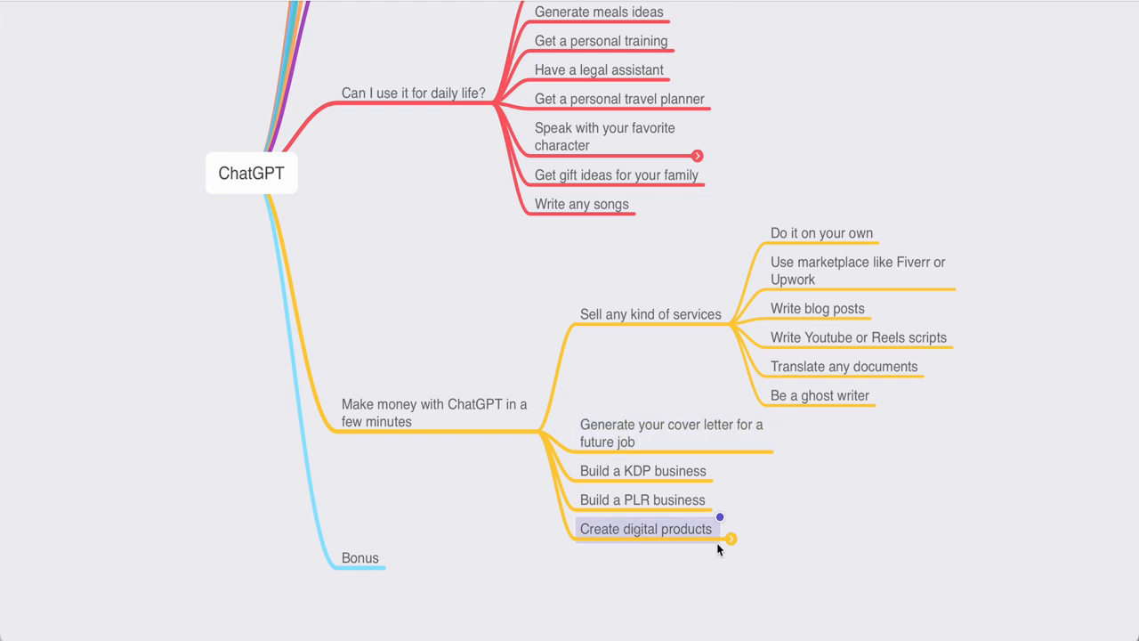
left_click(730, 538)
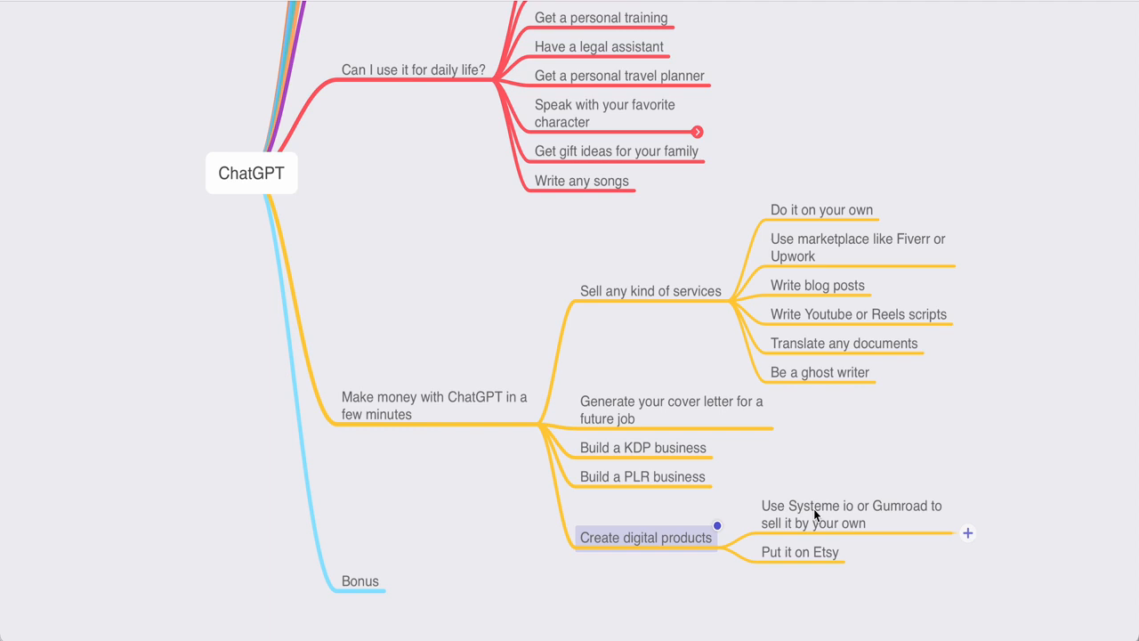
mouse_move(887, 519)
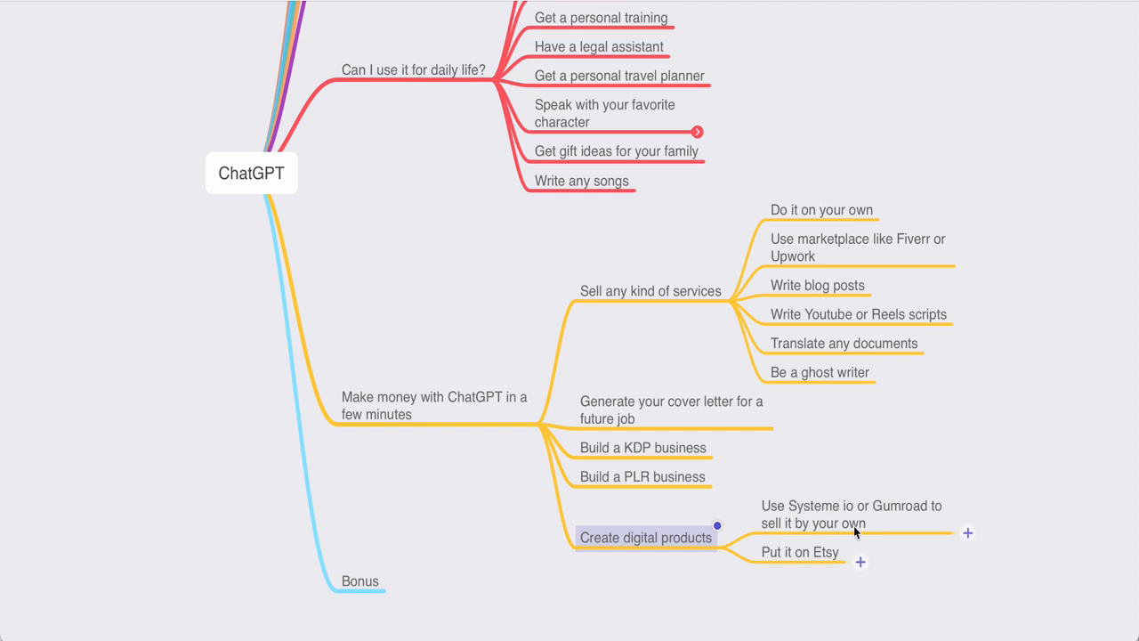
mouse_move(808, 514)
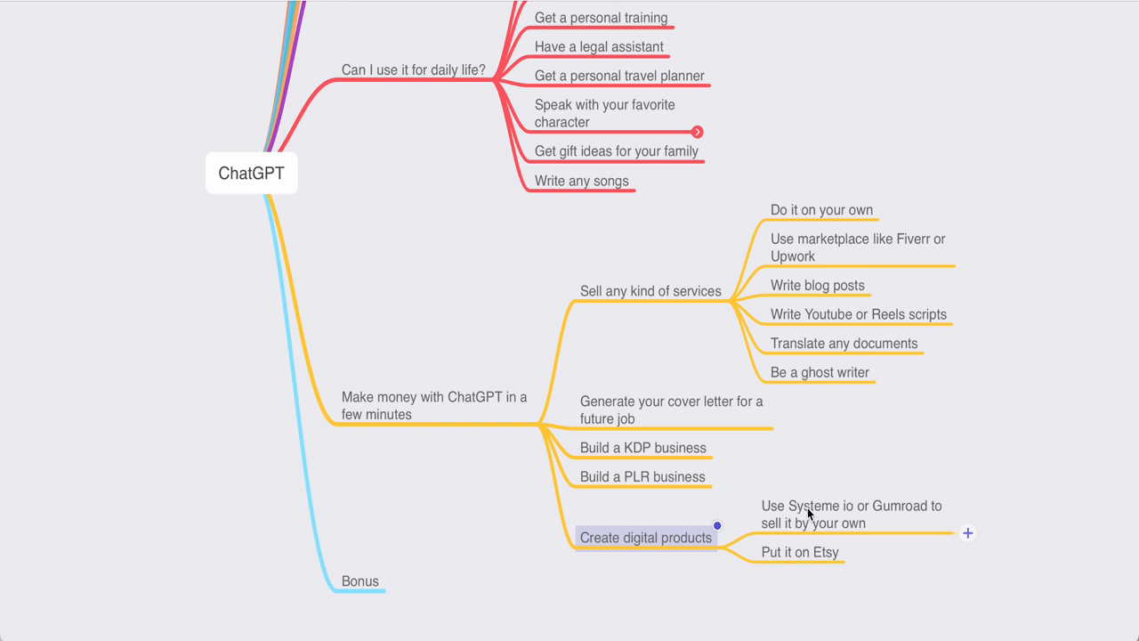
mouse_move(834, 576)
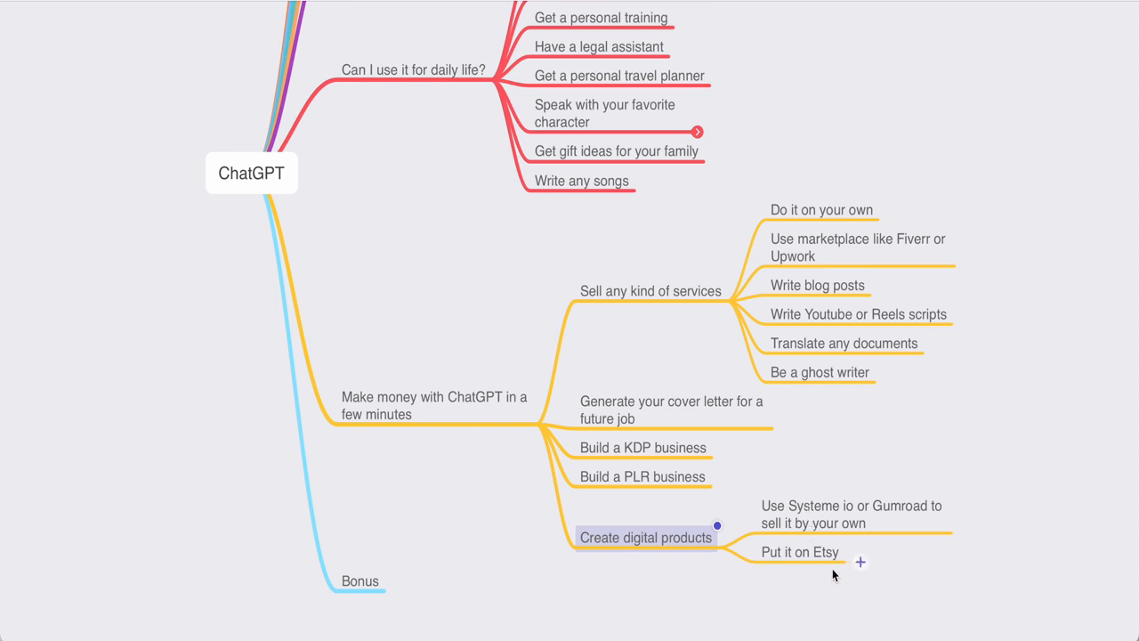
mouse_move(834, 570)
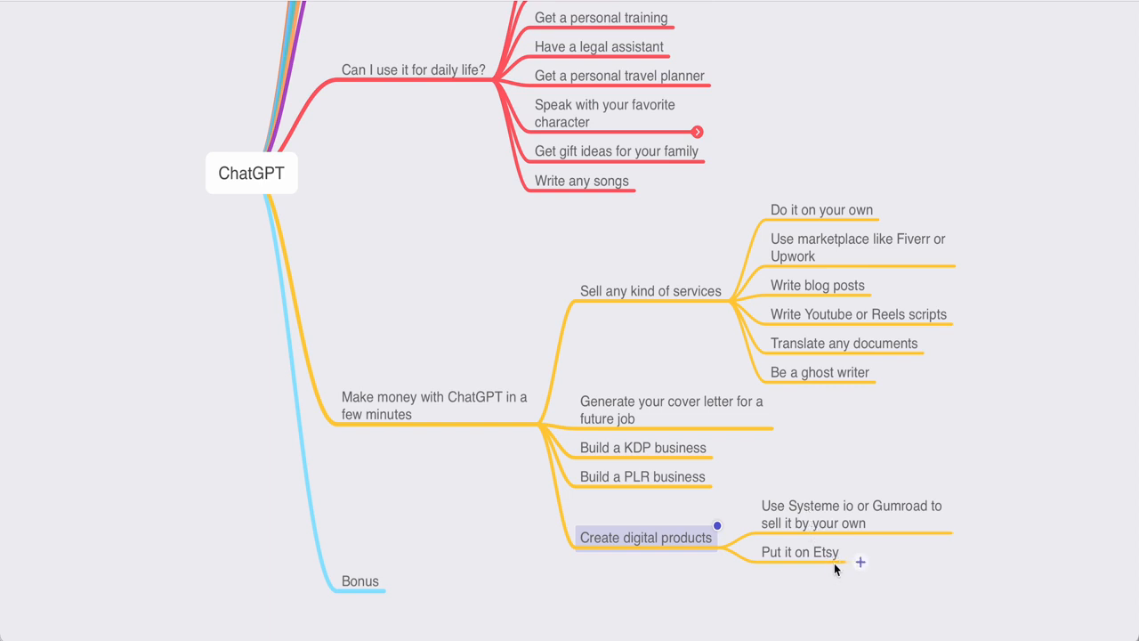
scroll("down", 3)
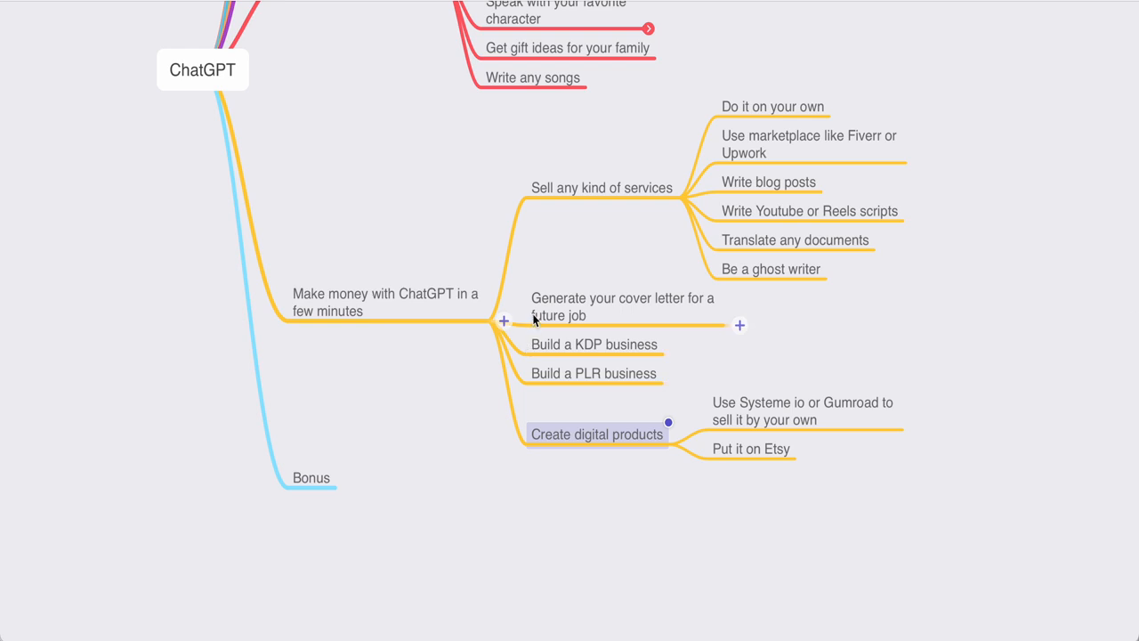
mouse_move(609, 200)
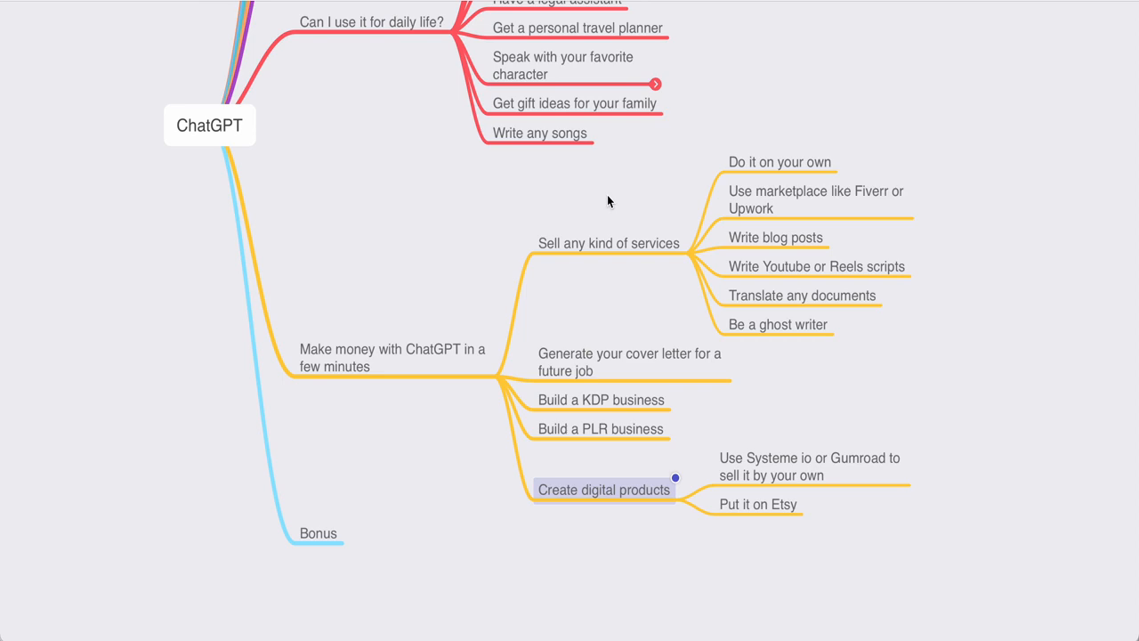
scroll("down", 3)
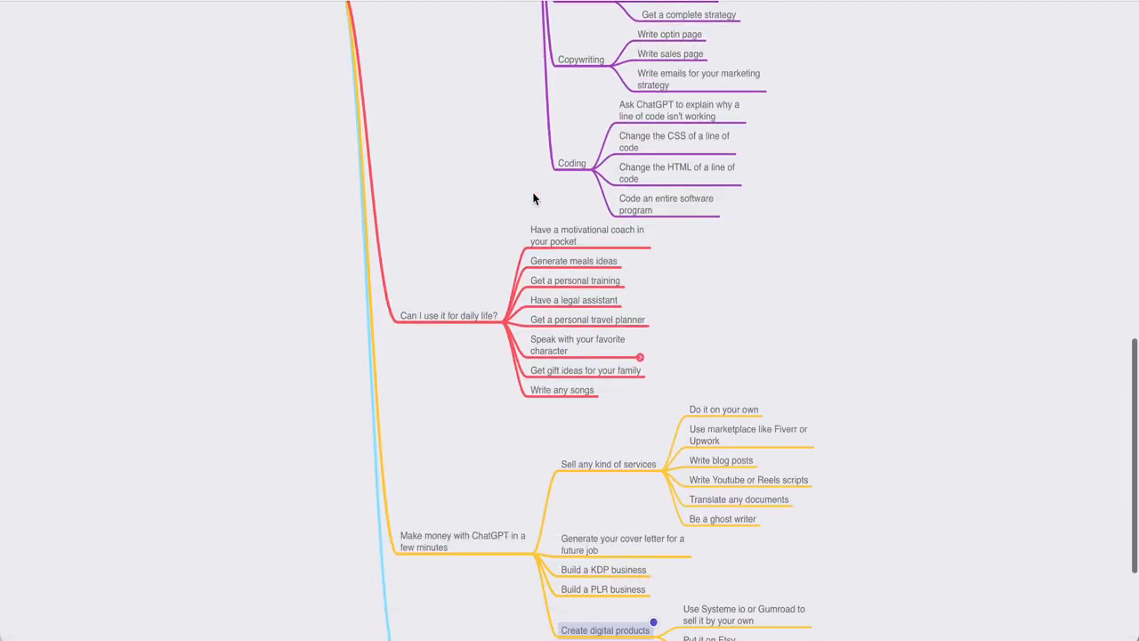
scroll("down", 3)
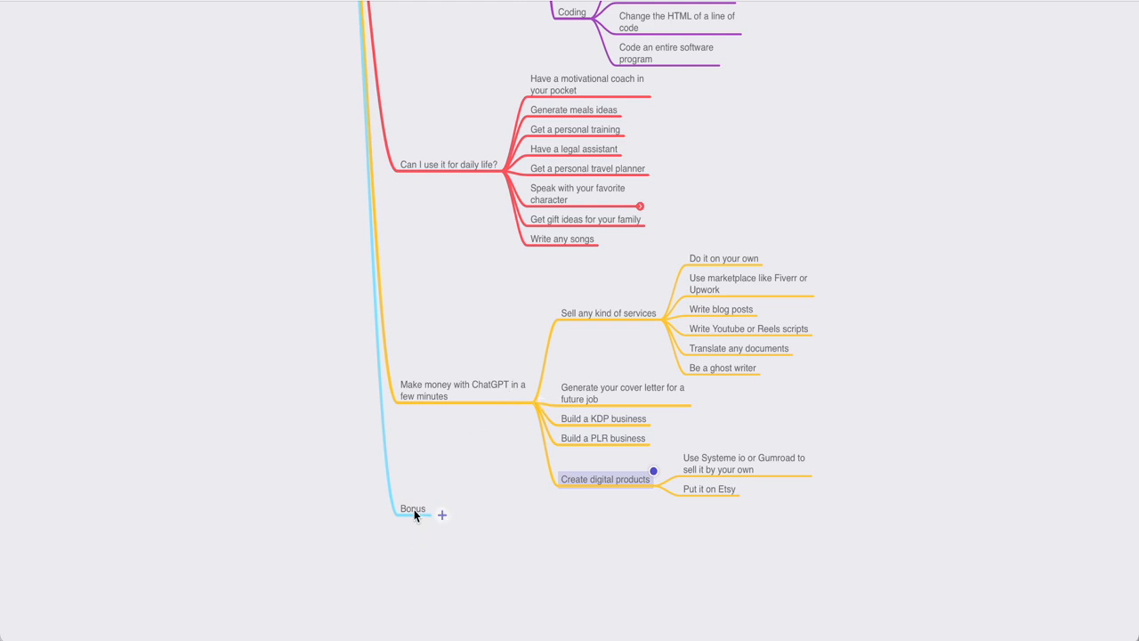
left_click(412, 508)
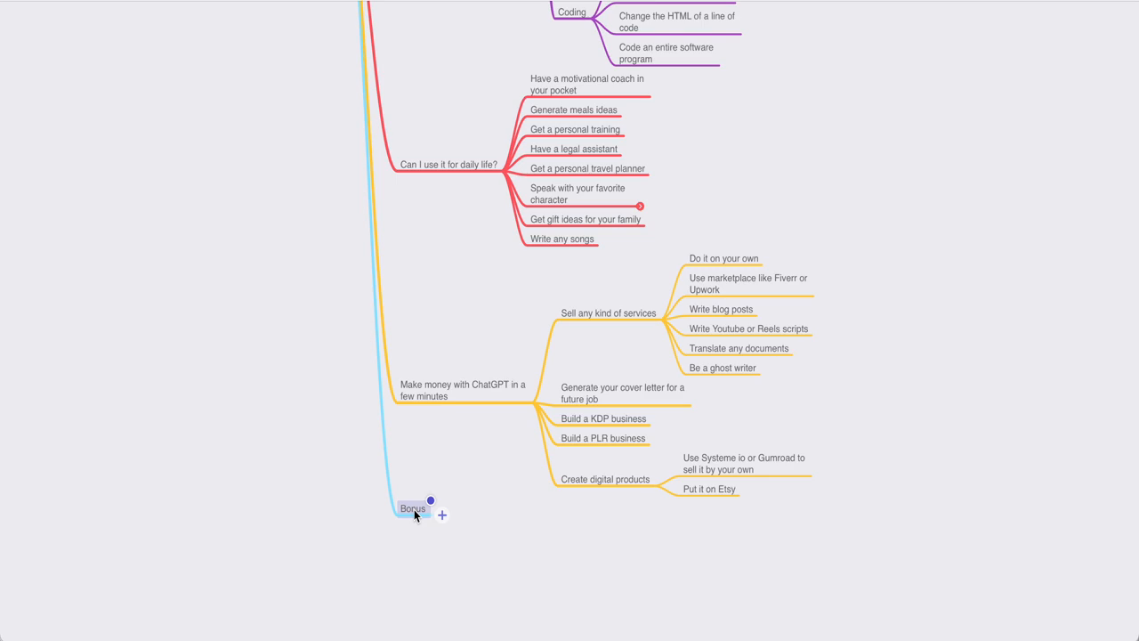